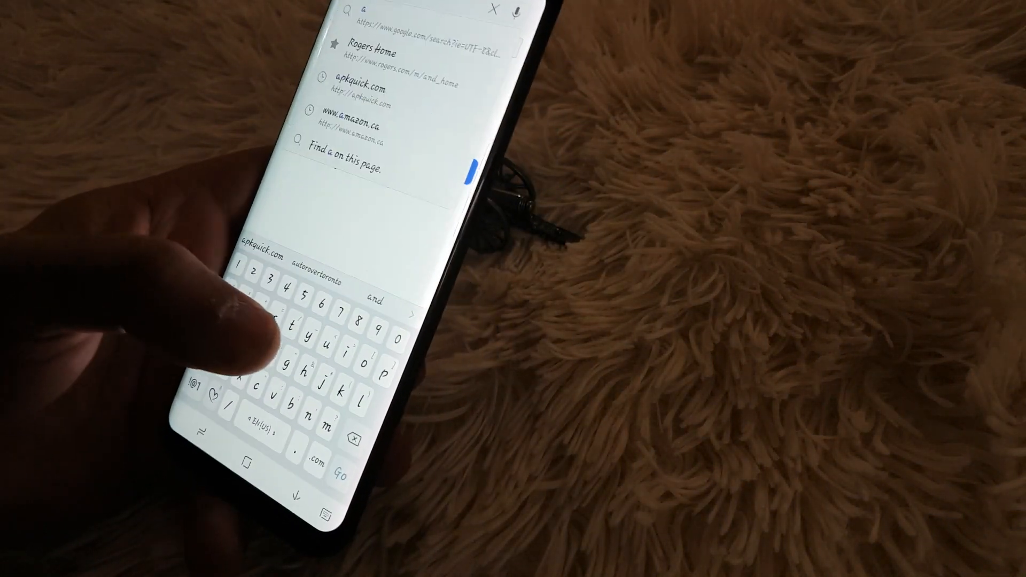
# Enter an address and pick the apkquick.com suggestion to load the site
pyautogui.write('pk')
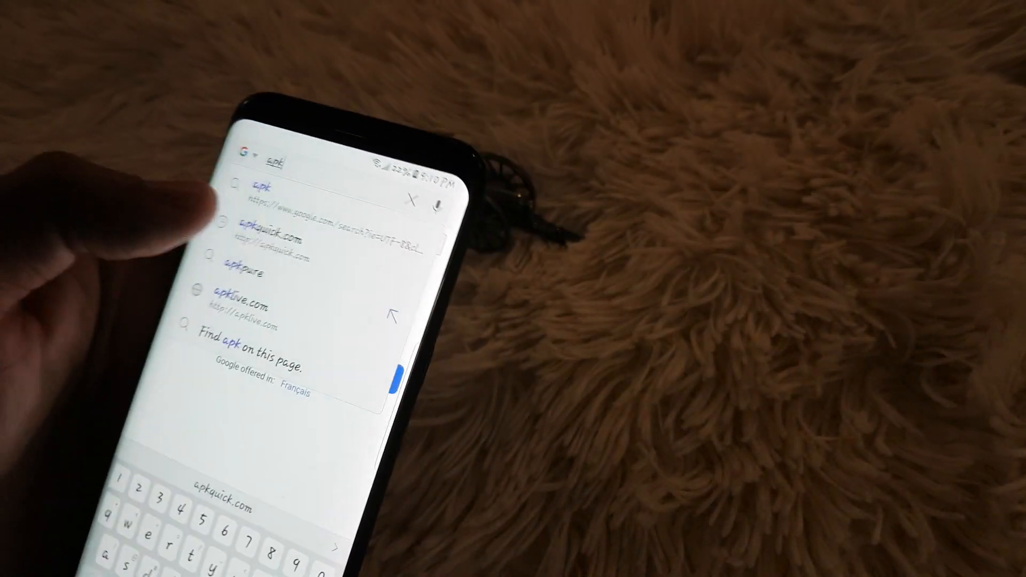
pyautogui.click(268, 236)
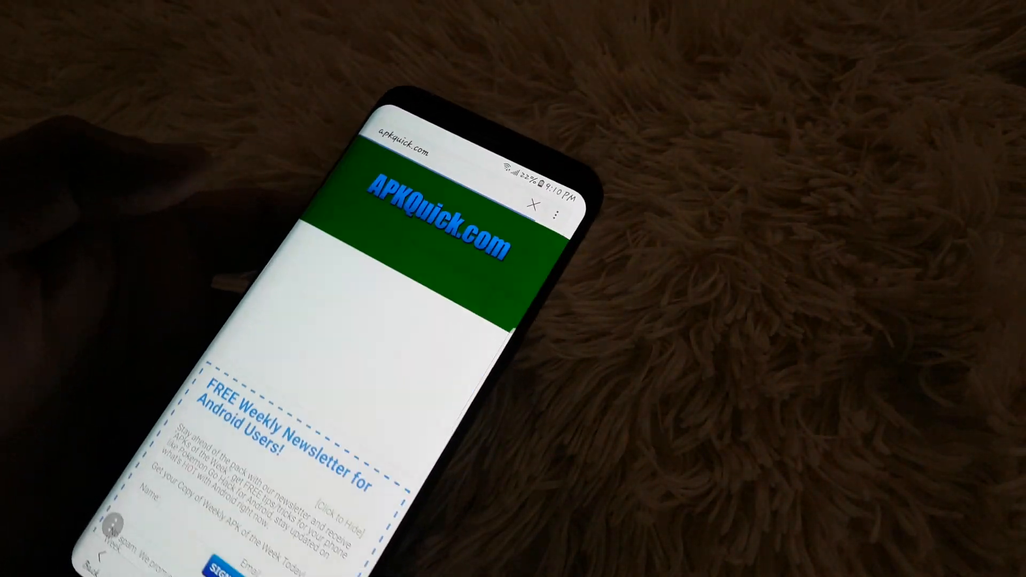
# Scroll down to the Google HDR Camera APK article and its download page
pyautogui.scroll(-3)
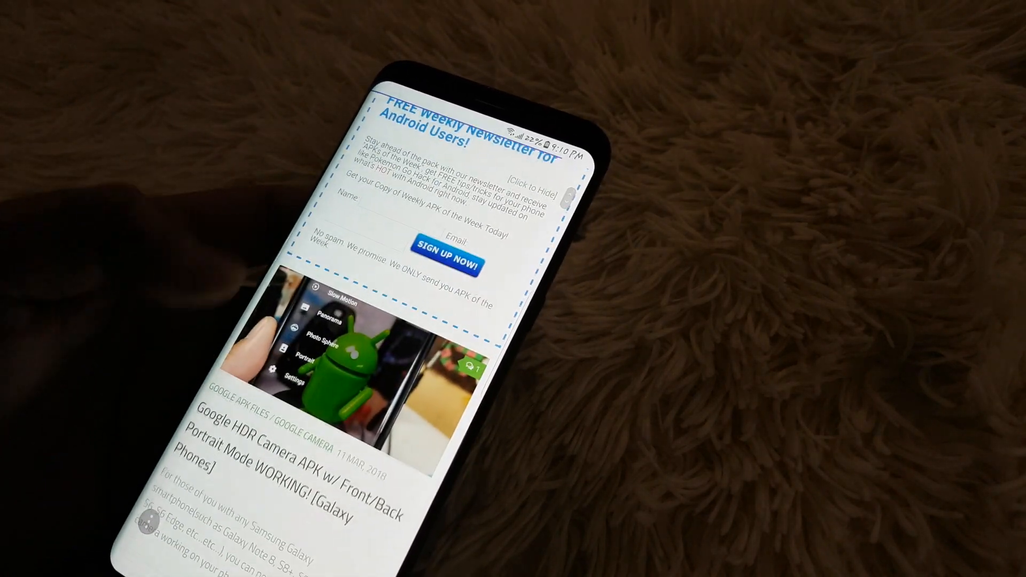
pyautogui.scroll(-3)
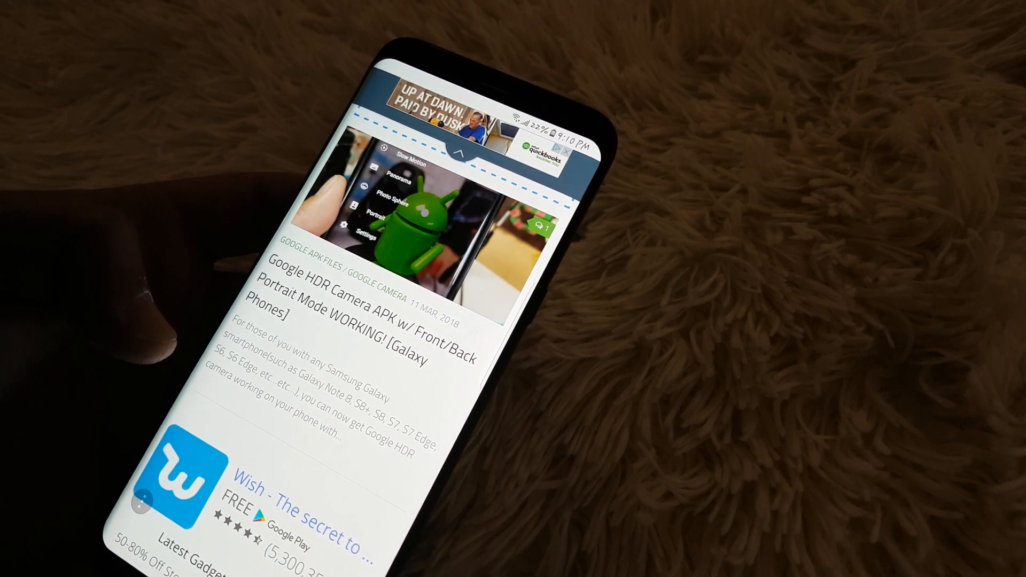
pyautogui.scroll(-3)
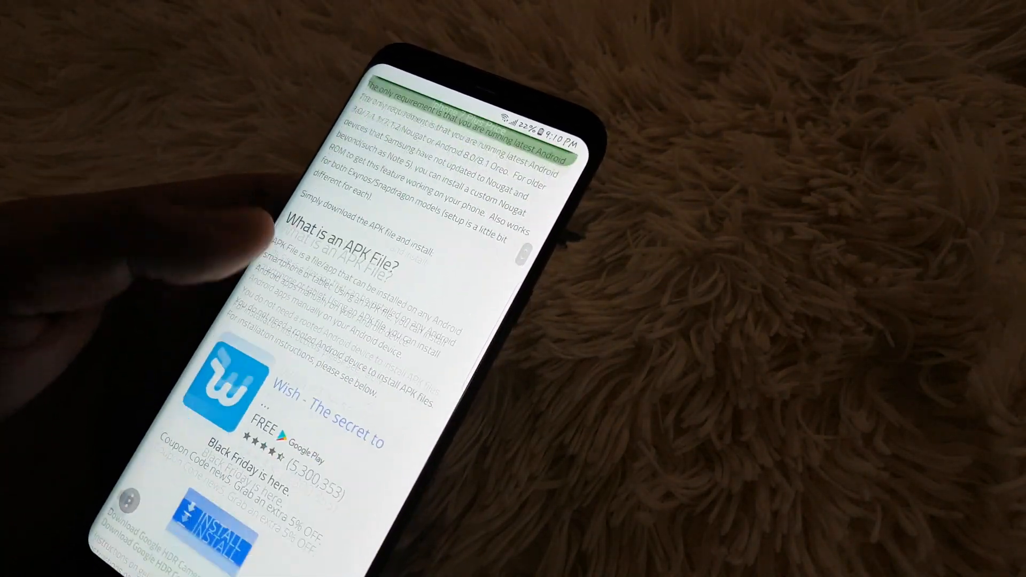
pyautogui.scroll(-3)
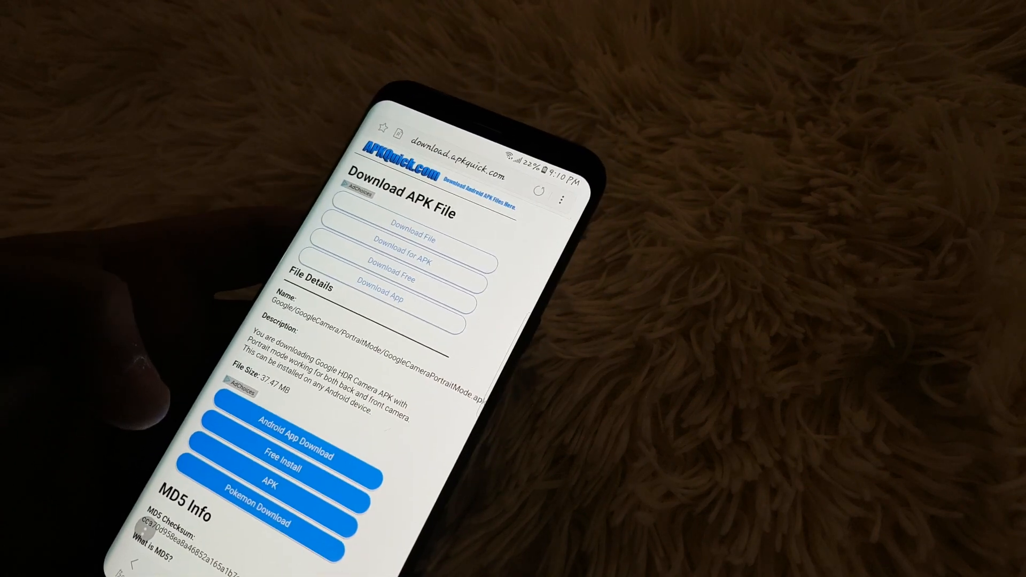
# Scroll to the download link, then download and install the HDR Camera APK
pyautogui.scroll(-3)
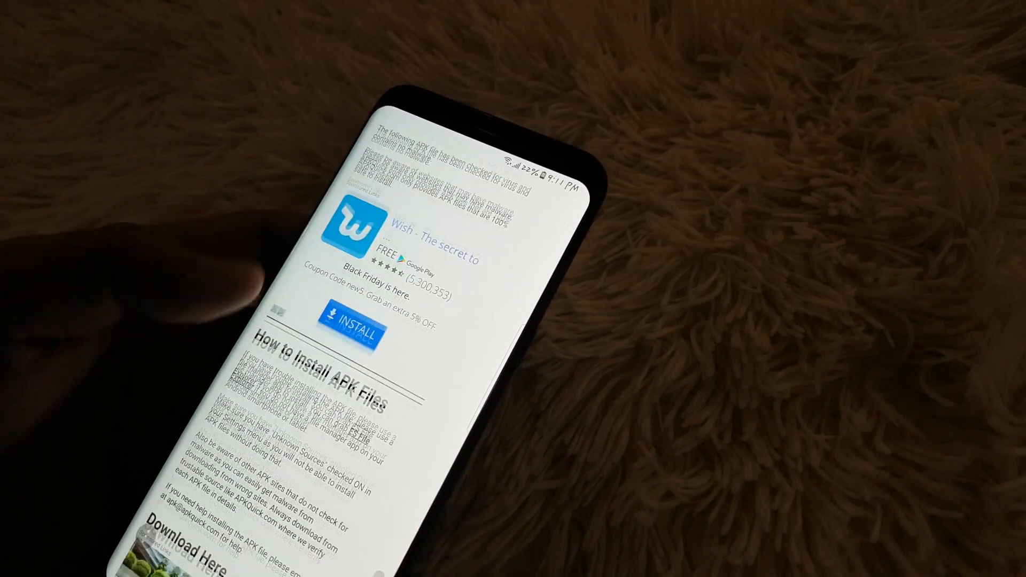
pyautogui.scroll(-3)
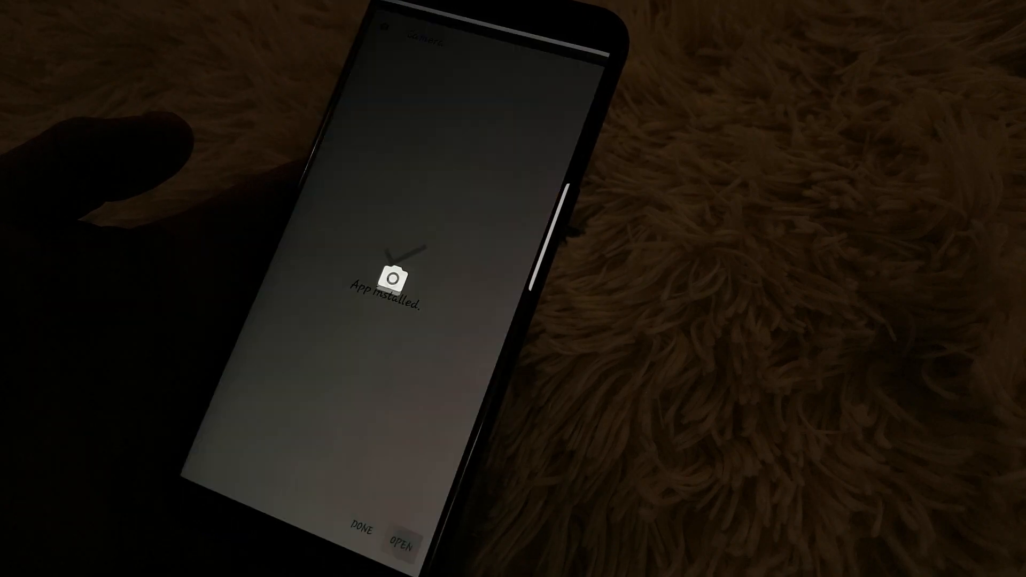
# Open the installed Google Camera and allow access to photos, media and files
pyautogui.click(401, 544)
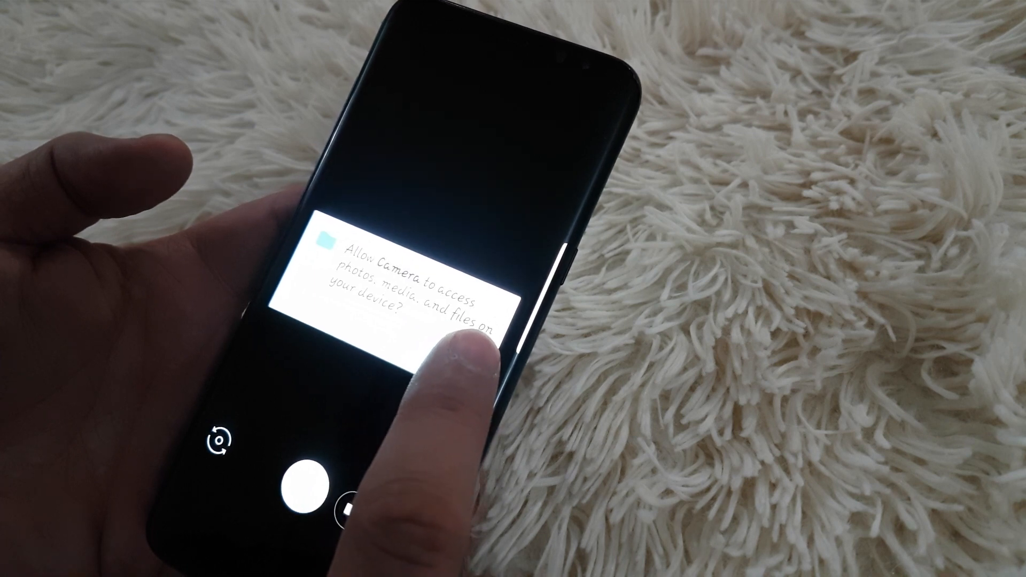
pyautogui.click(435, 353)
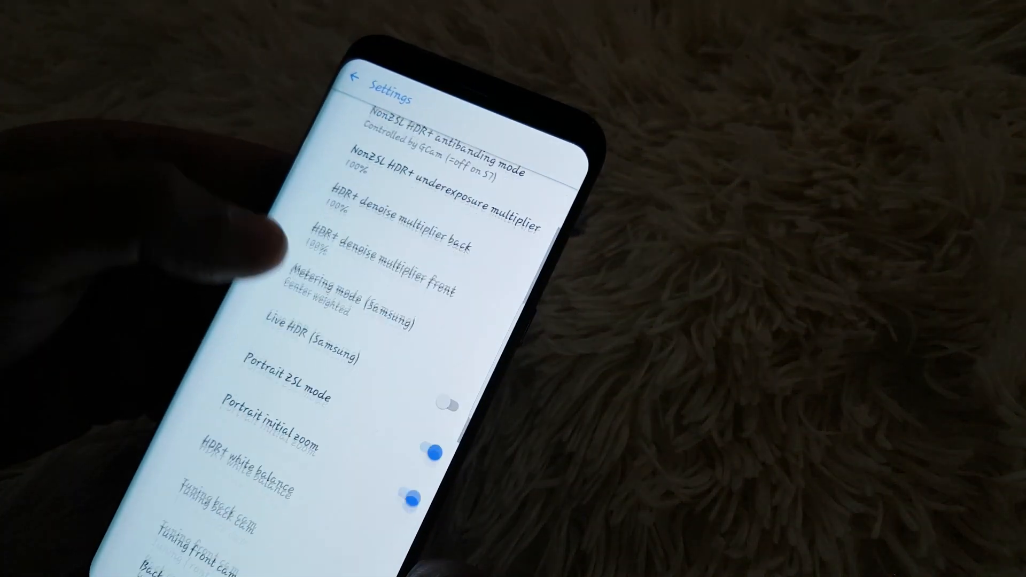
# In Advanced settings, choose Nexus 6 Hdr+ Auto for Config camera HDR+
pyautogui.scroll(-3)
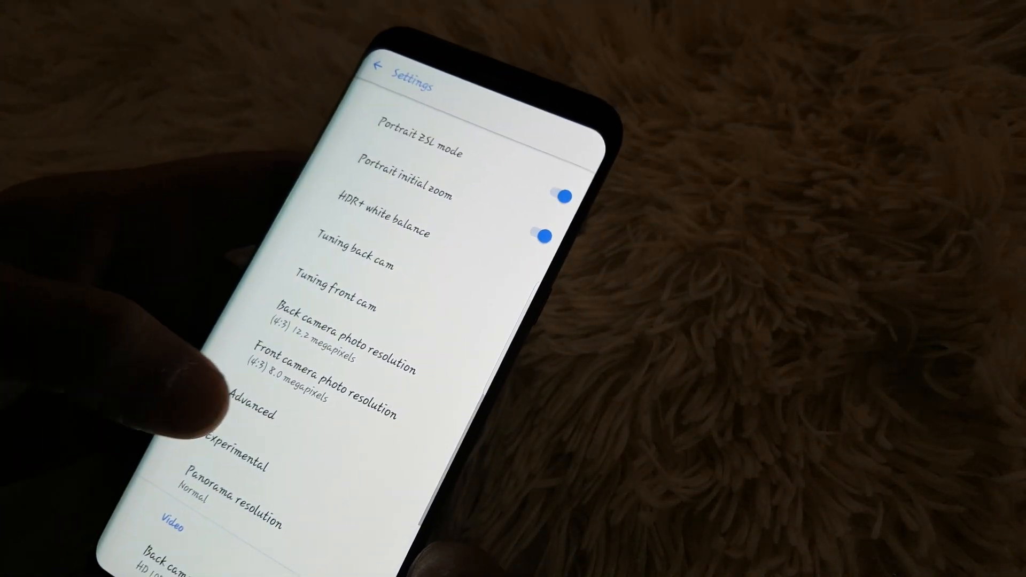
pyautogui.click(245, 411)
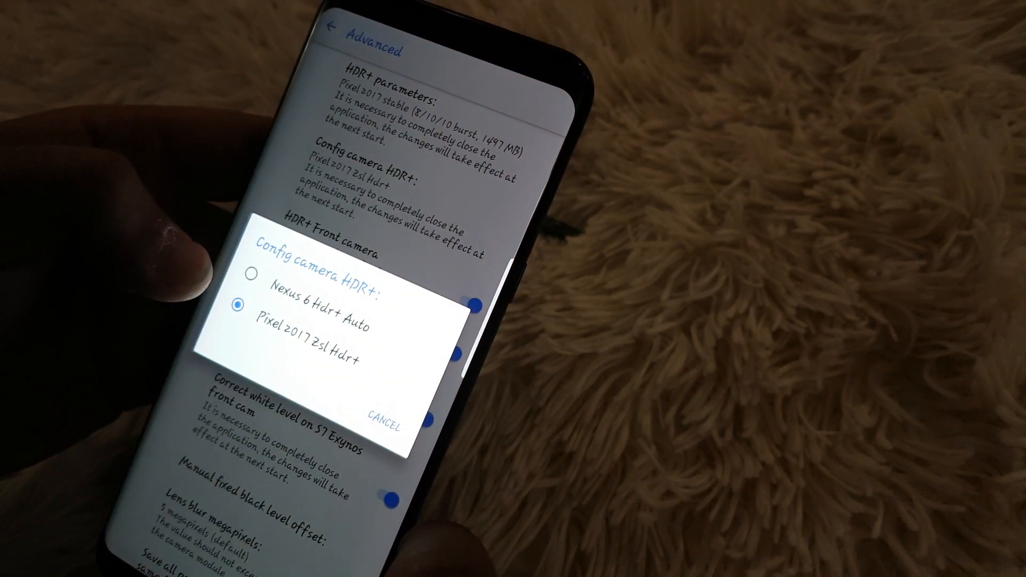
pyautogui.click(251, 309)
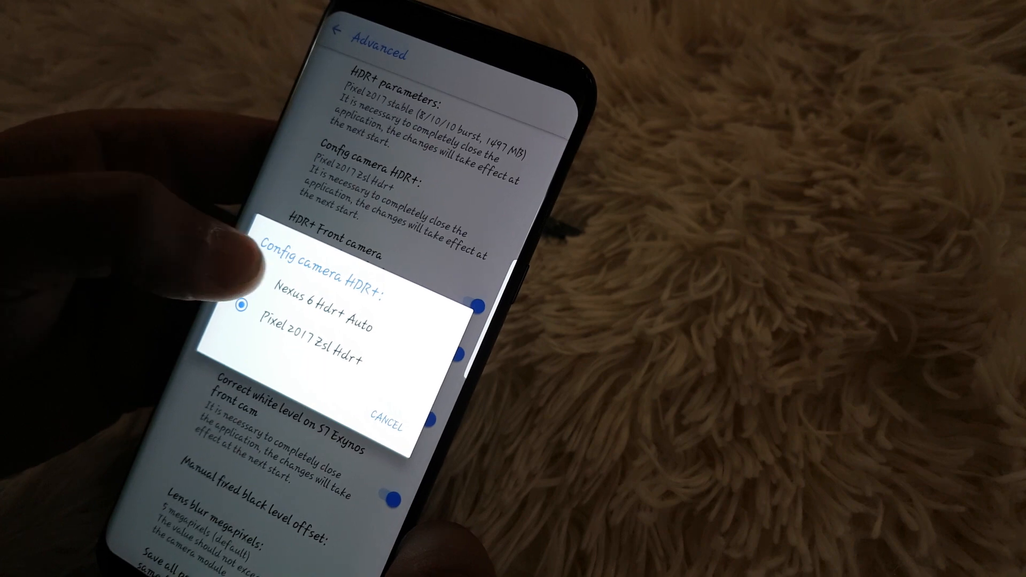